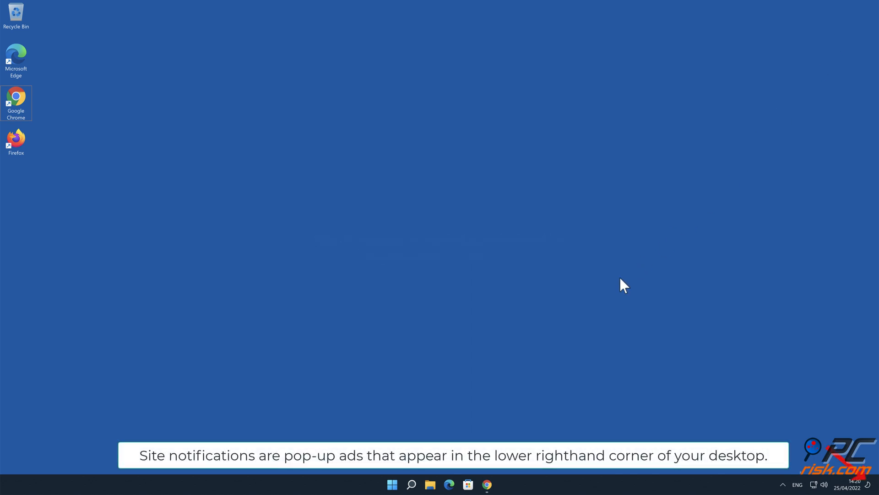
# Step: Open Chrome, allow saumeechoa.com notifications, search 'xiaomi mobile phones', and dismiss a pop-up
pyautogui.click(486, 484)
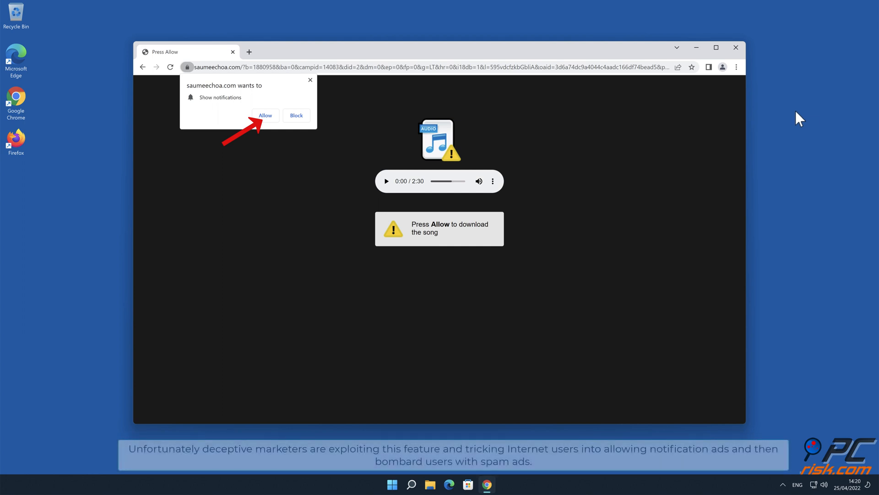
pyautogui.click(265, 115)
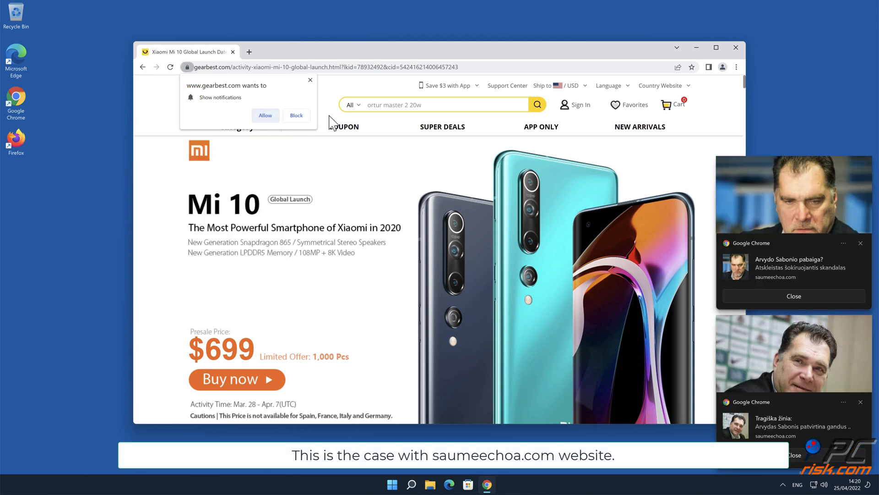
pyautogui.write('xiaomi mobile phones')
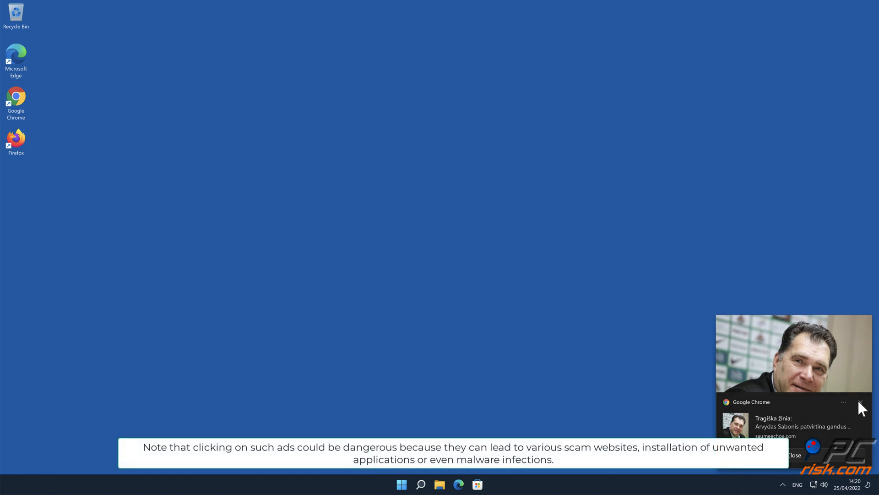
pyautogui.click(860, 401)
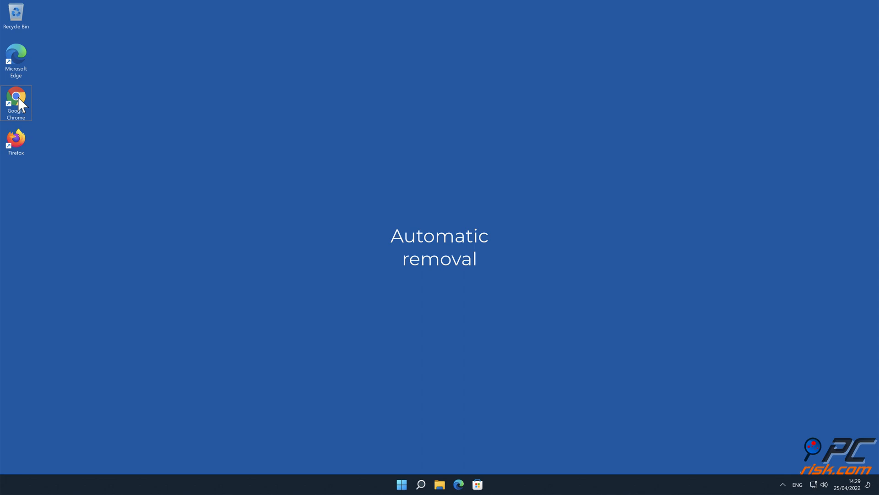
pyautogui.doubleClick(16, 100)
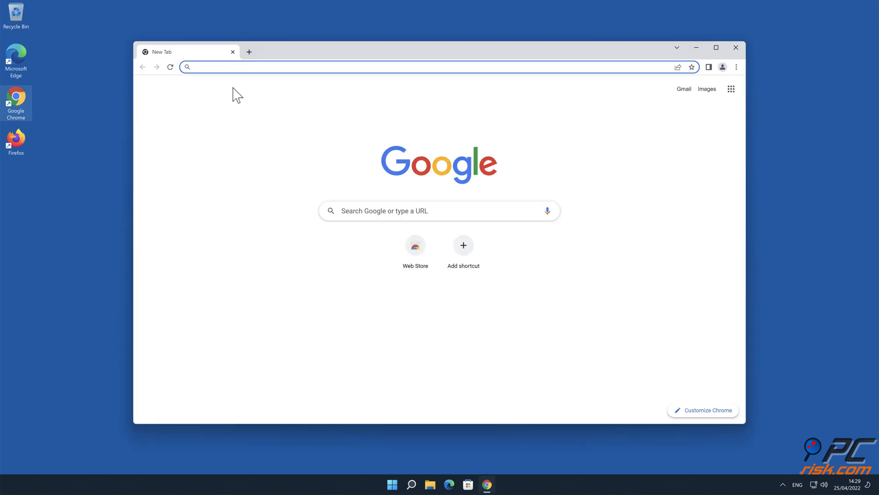
pyautogui.write('www.comboclean')
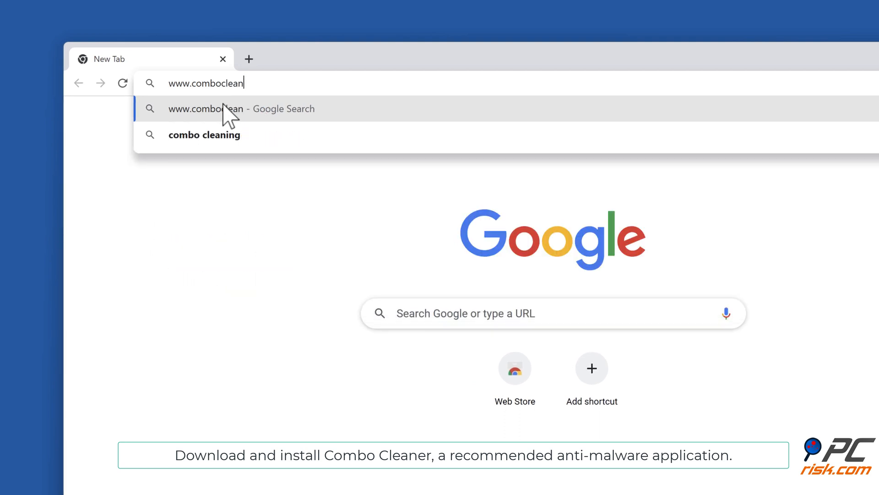
pyautogui.press('Enter')
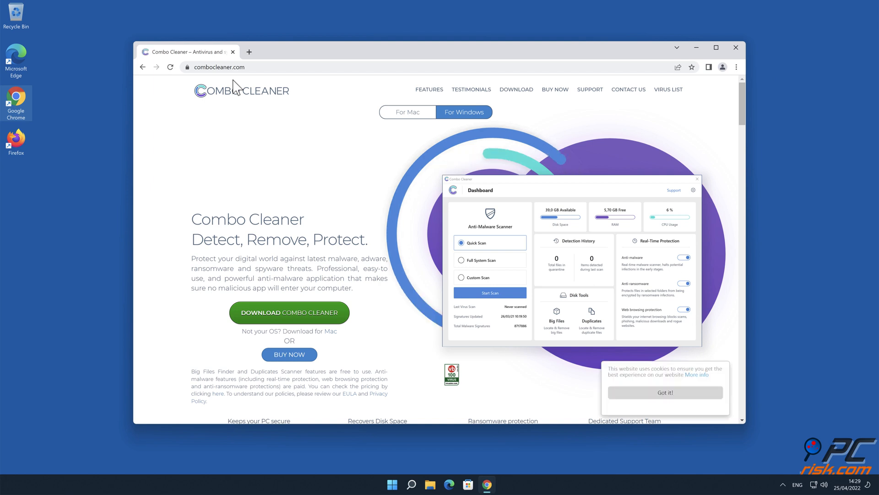
# Step: Download CCSetup.exe, approve User Account Control, and install Combo Cleaner with default location
pyautogui.click(289, 312)
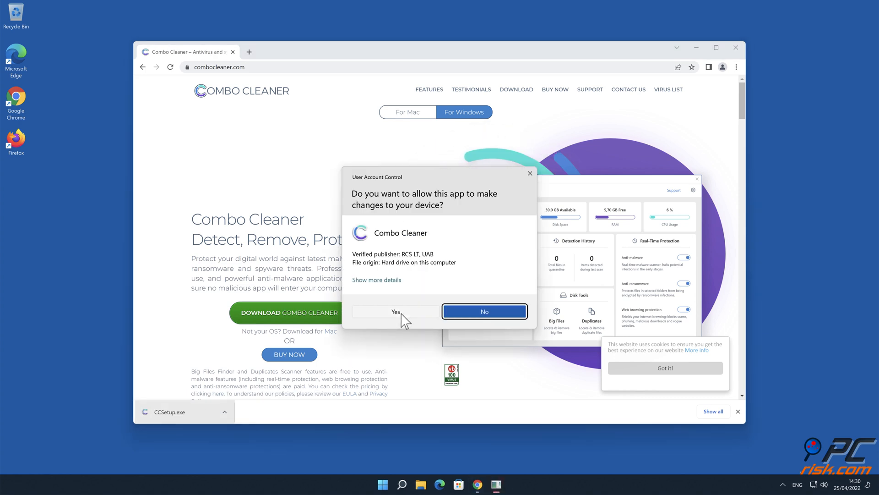
pyautogui.click(395, 311)
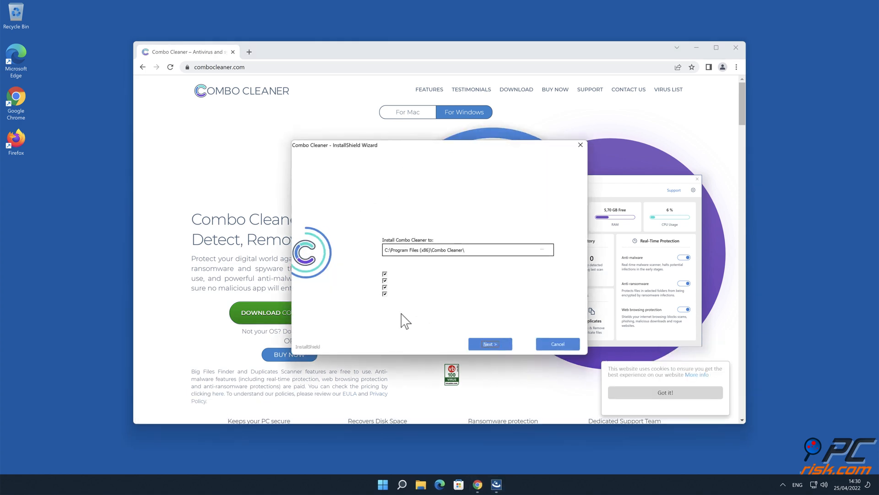
pyautogui.click(489, 344)
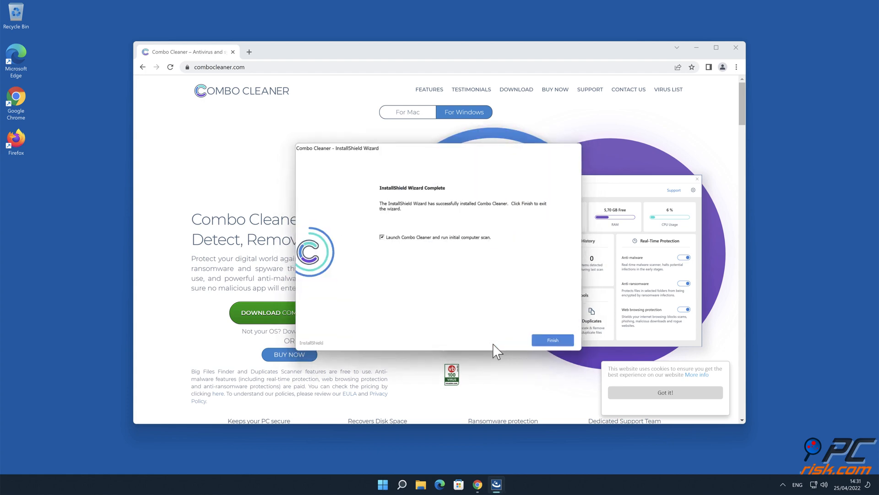
pyautogui.click(552, 339)
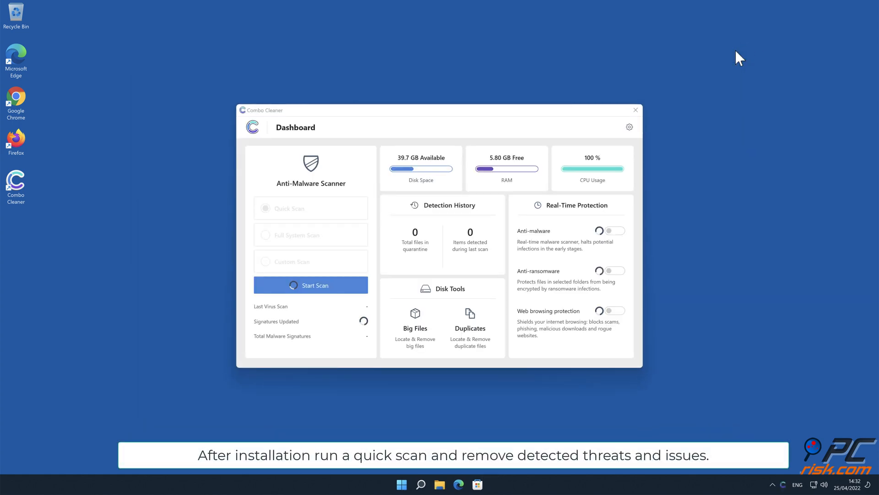
# Step: Run a quick scan, quarantine the saumeechoa.com Ads threat, and close the summary
pyautogui.click(310, 284)
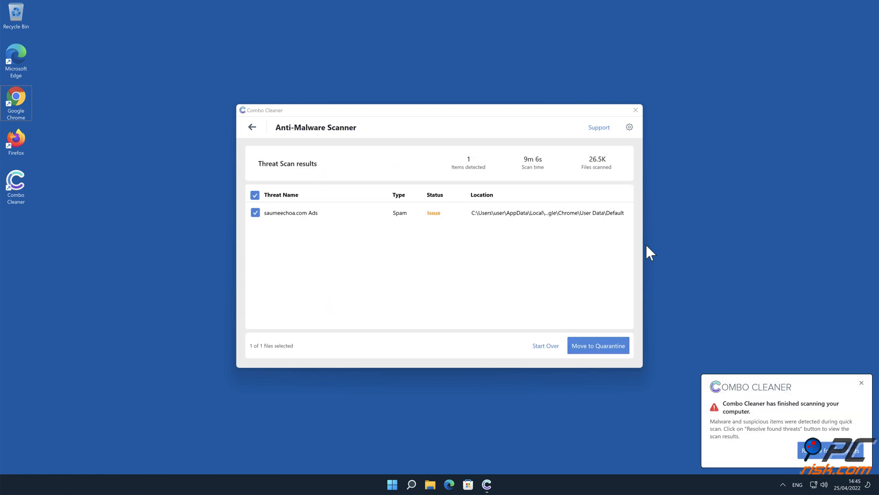
pyautogui.click(597, 345)
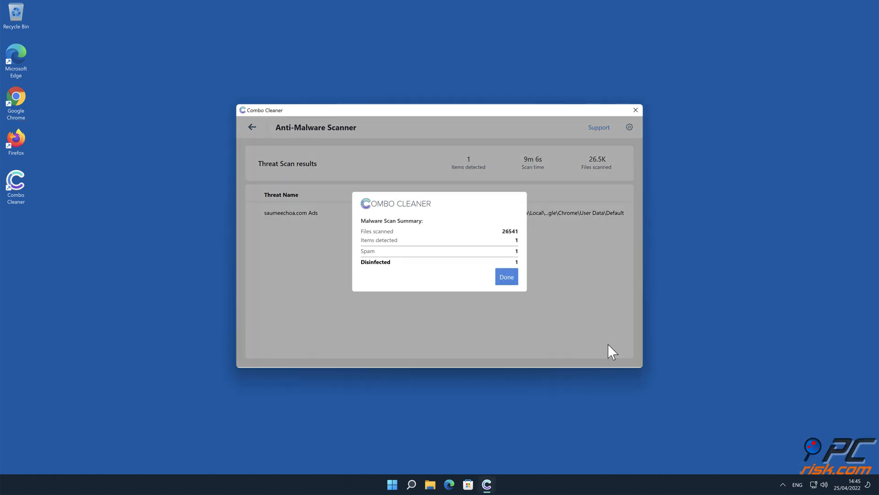
pyautogui.click(505, 277)
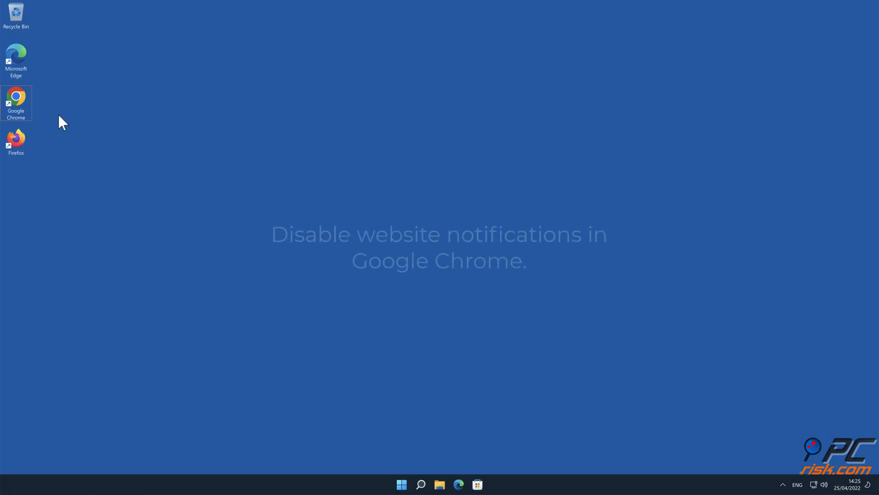
# Step: Launch Chrome and go to Settings > Privacy and security
pyautogui.doubleClick(15, 102)
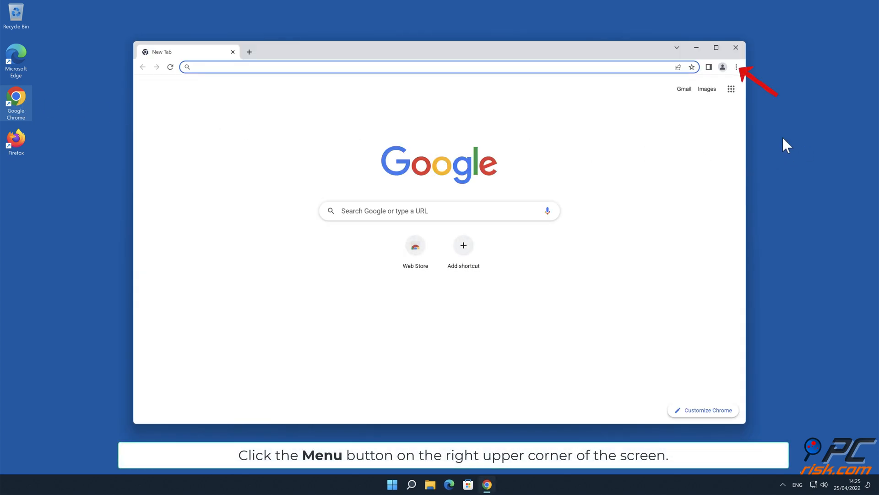
pyautogui.click(736, 66)
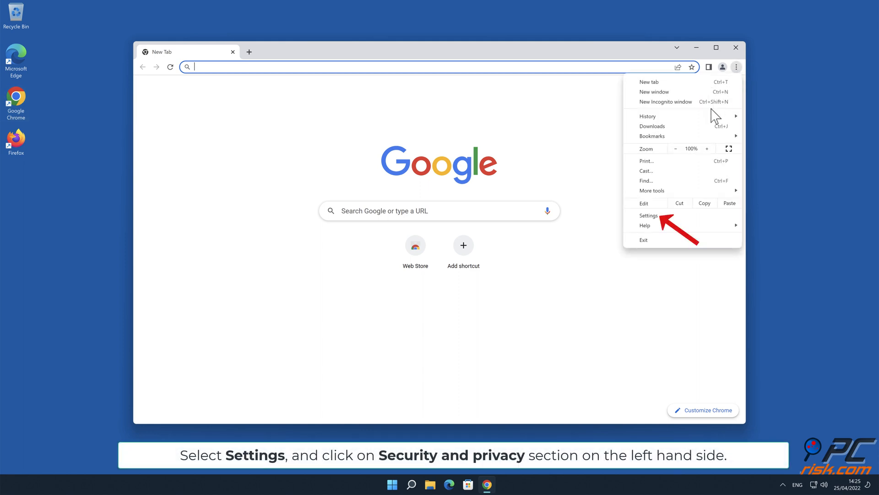
pyautogui.click(649, 215)
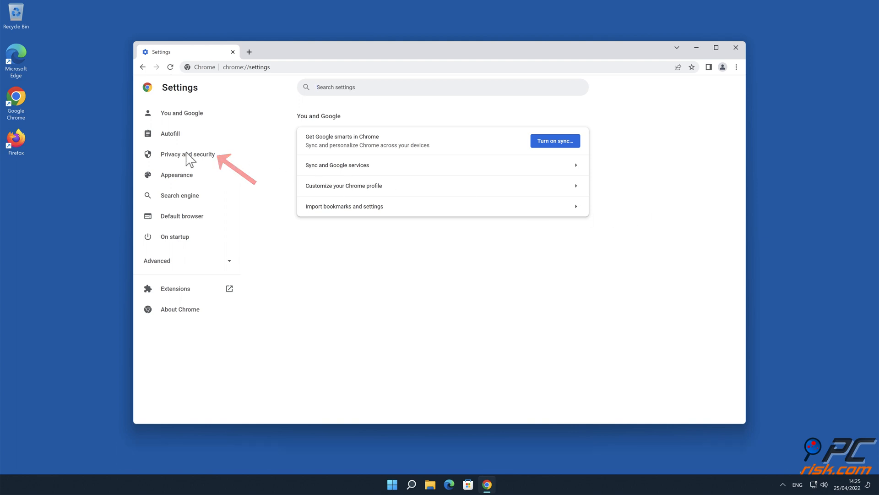
pyautogui.click(188, 154)
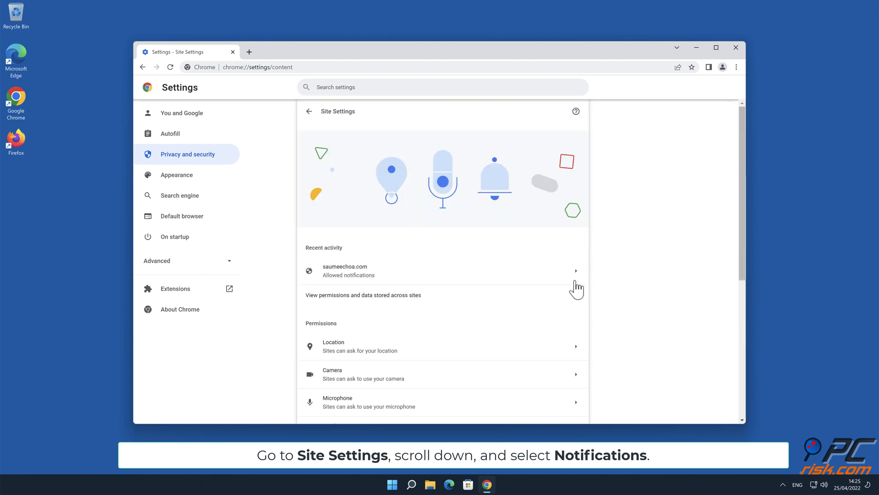
# Step: Find saumeechoa.com under Notifications and block or remove its permission
pyautogui.scroll(-3)
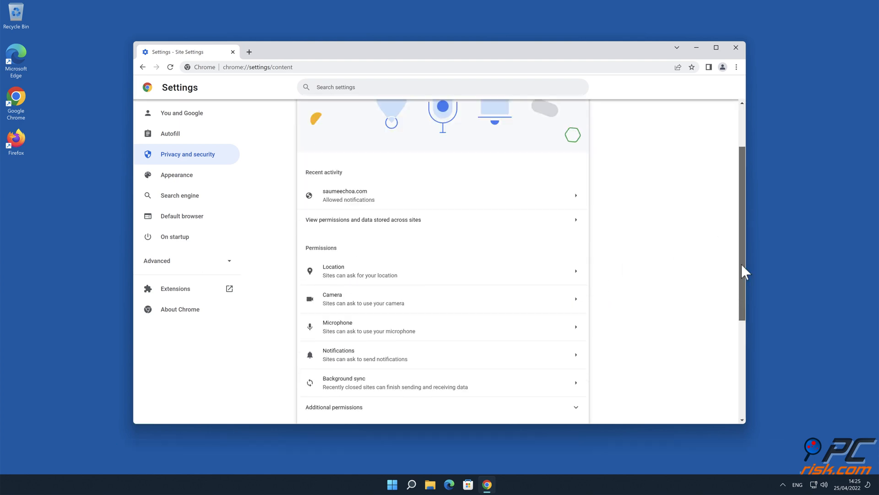
pyautogui.scroll(-3)
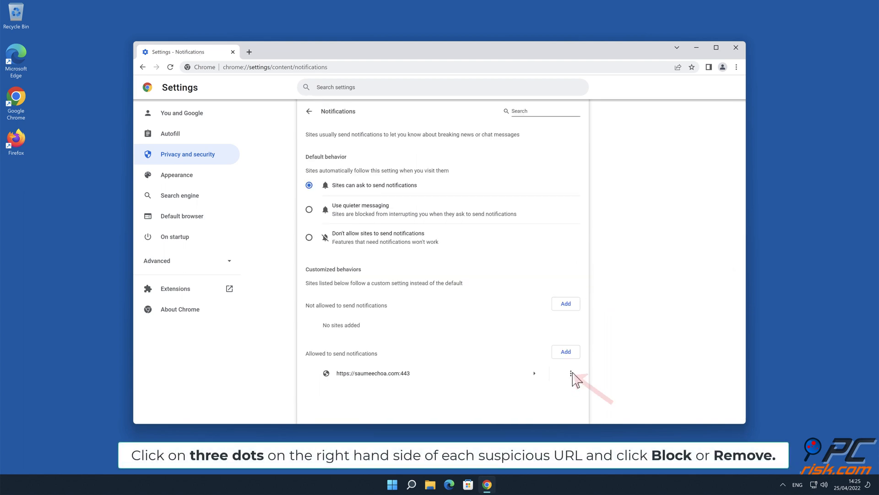
pyautogui.click(570, 372)
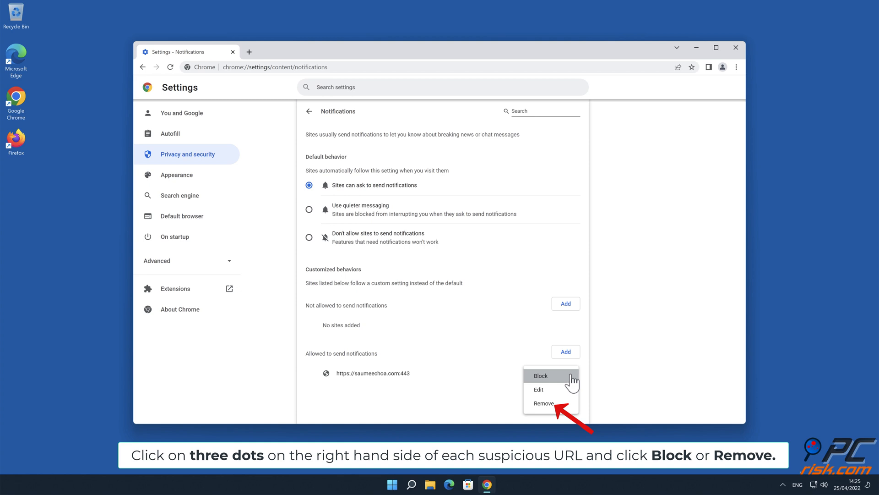
pyautogui.click(542, 403)
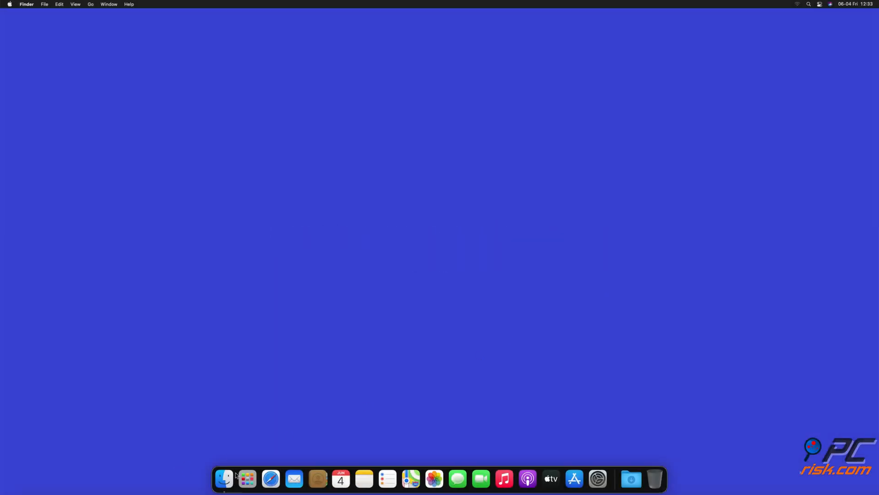
# Step: Open Safari's Settings > Websites > Notifications list
pyautogui.click(271, 478)
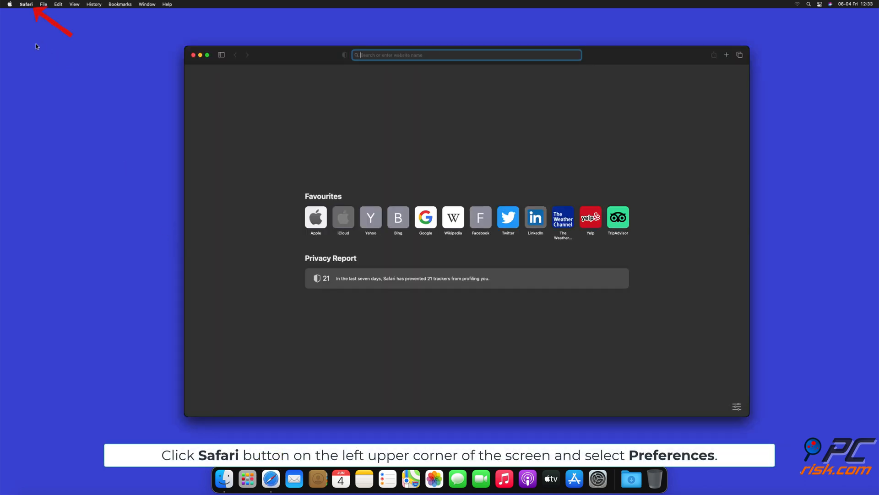
pyautogui.click(25, 4)
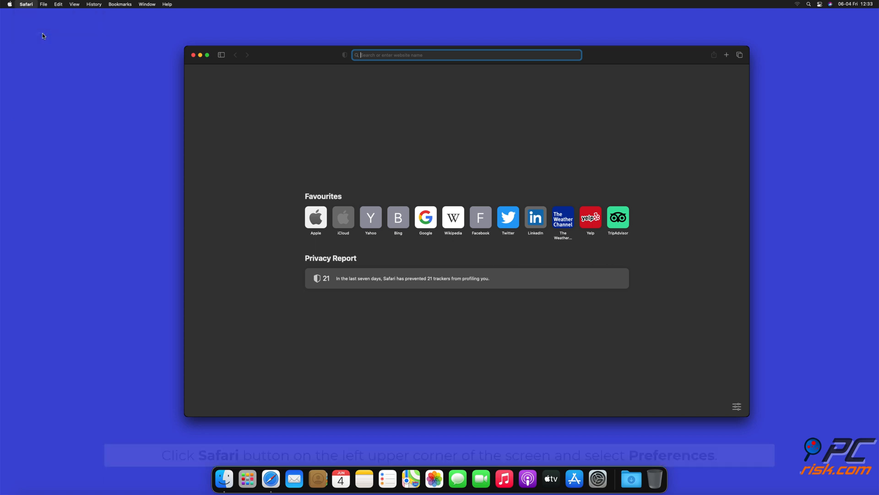
pyautogui.click(26, 5)
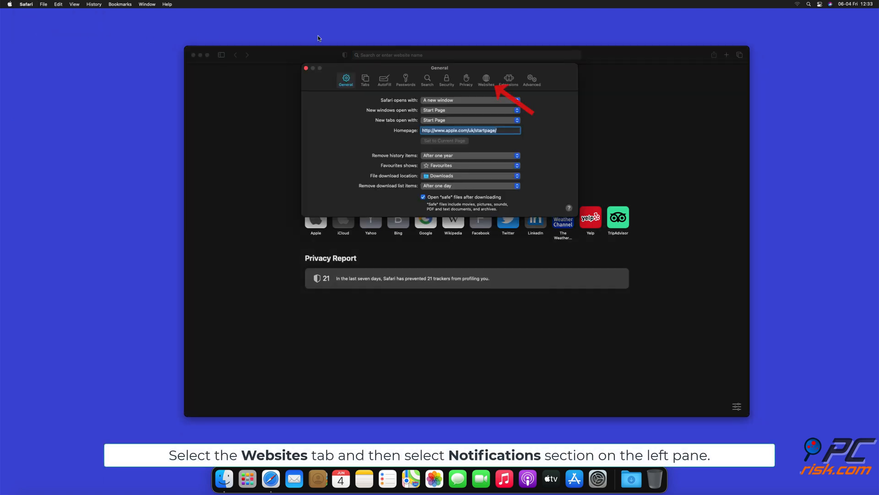
pyautogui.click(485, 79)
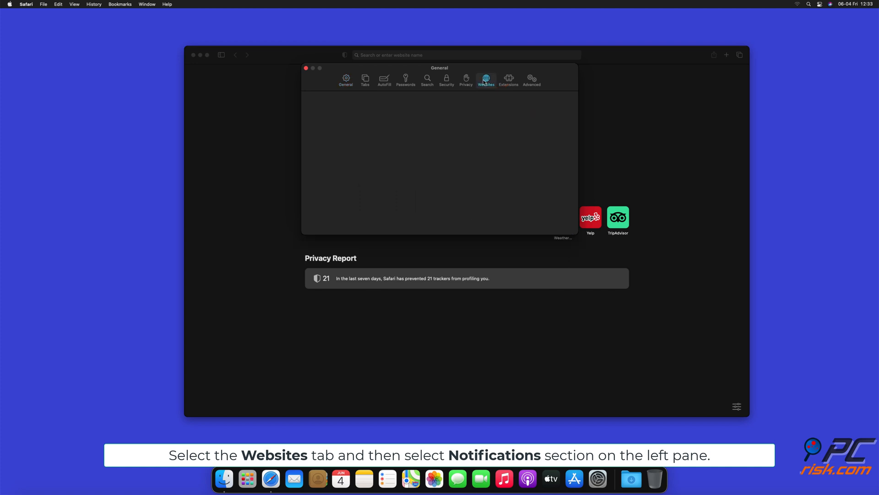
pyautogui.click(485, 79)
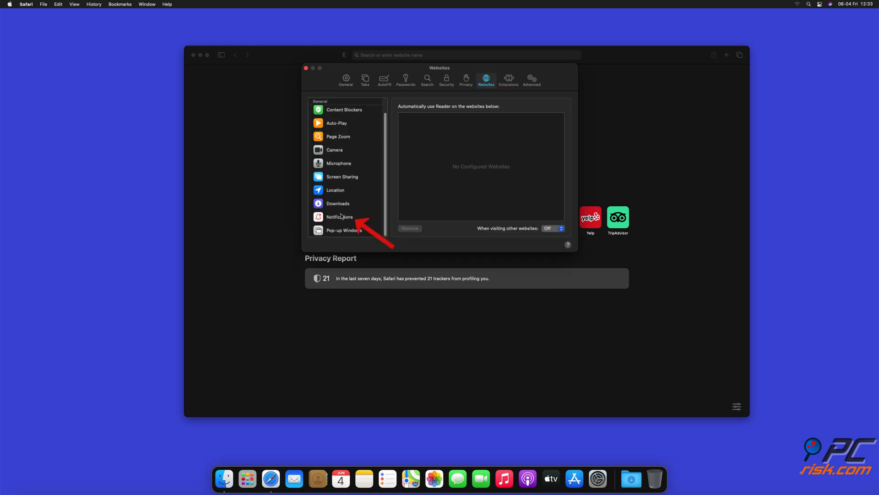
pyautogui.click(339, 216)
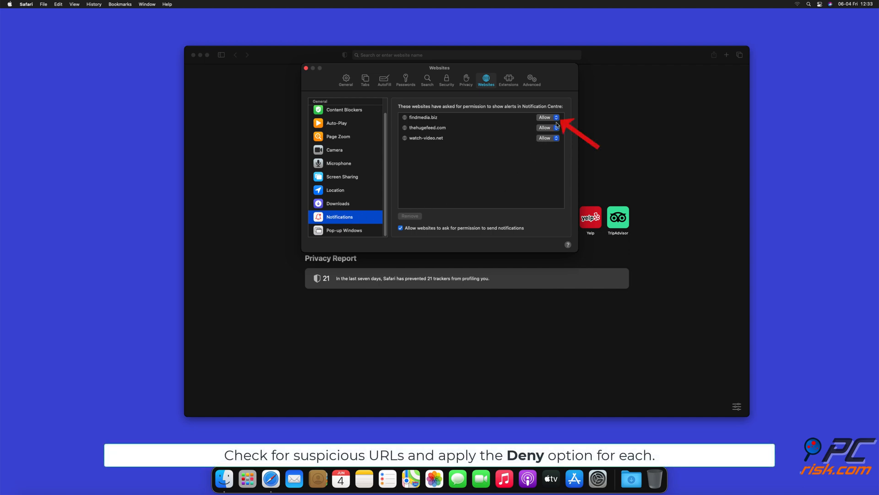
# Step: Set findmedia.biz, thehugefeed.com and watch-video.net to Deny, then close the window
pyautogui.click(546, 117)
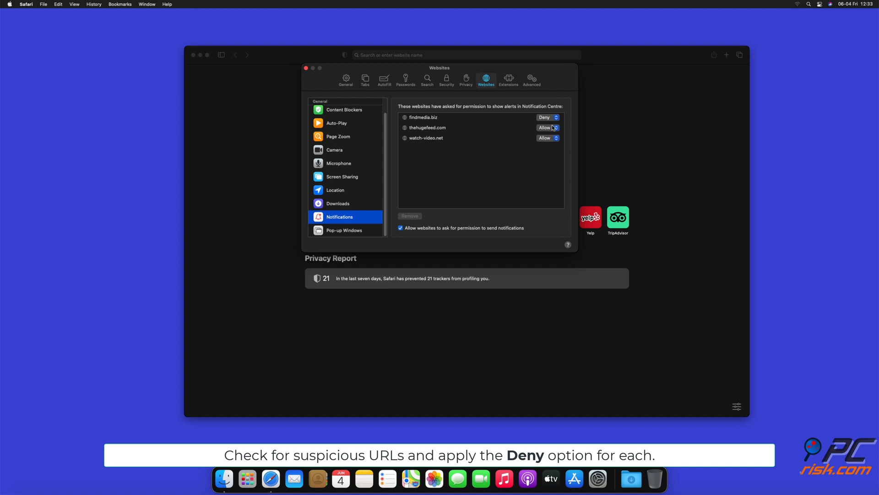
pyautogui.click(547, 128)
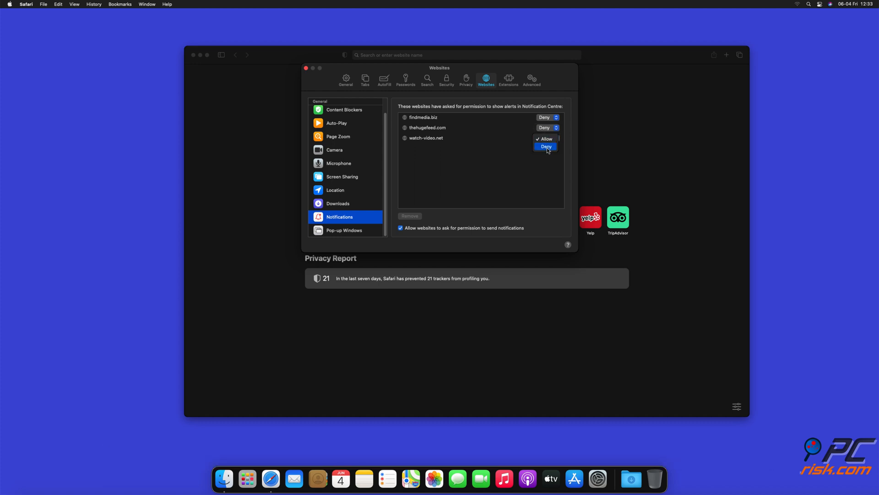
pyautogui.click(545, 147)
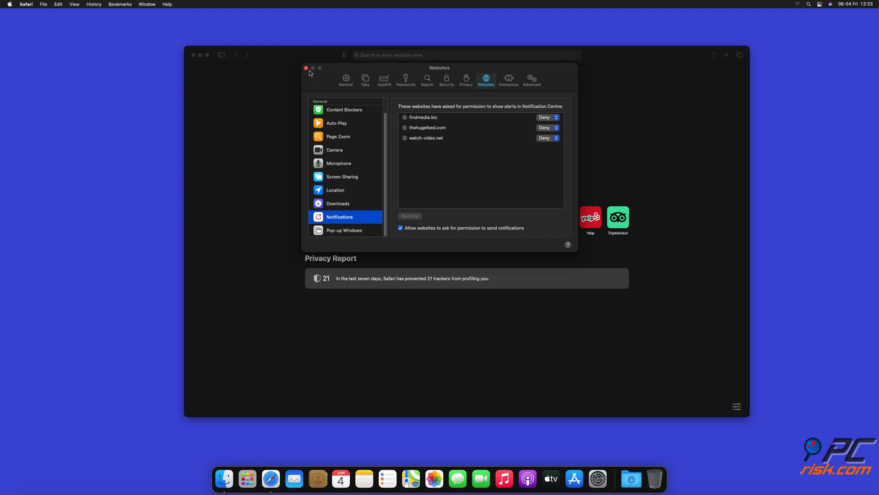
pyautogui.click(305, 67)
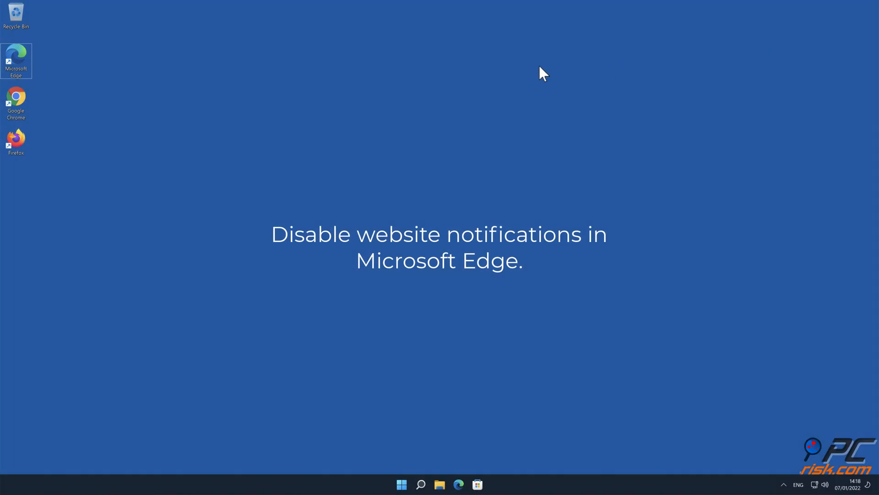
# Step: Launch Edge and navigate Settings > Cookies and site permissions > Notifications
pyautogui.doubleClick(15, 60)
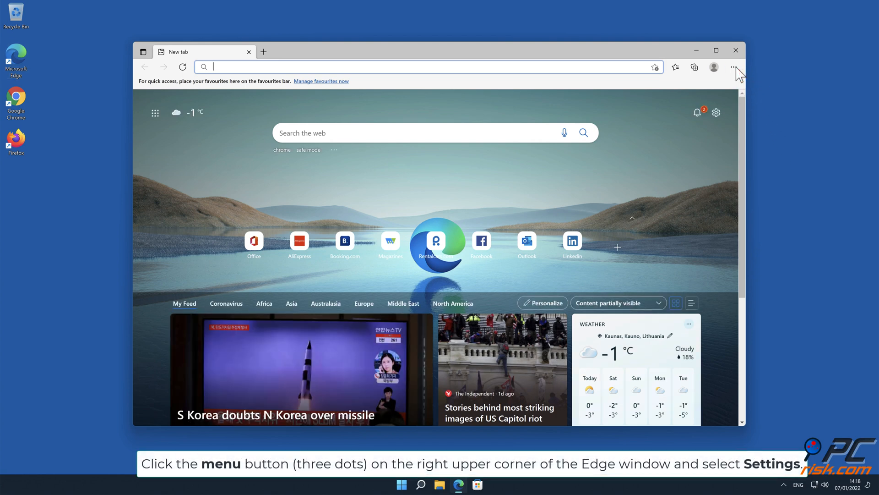
pyautogui.click(735, 66)
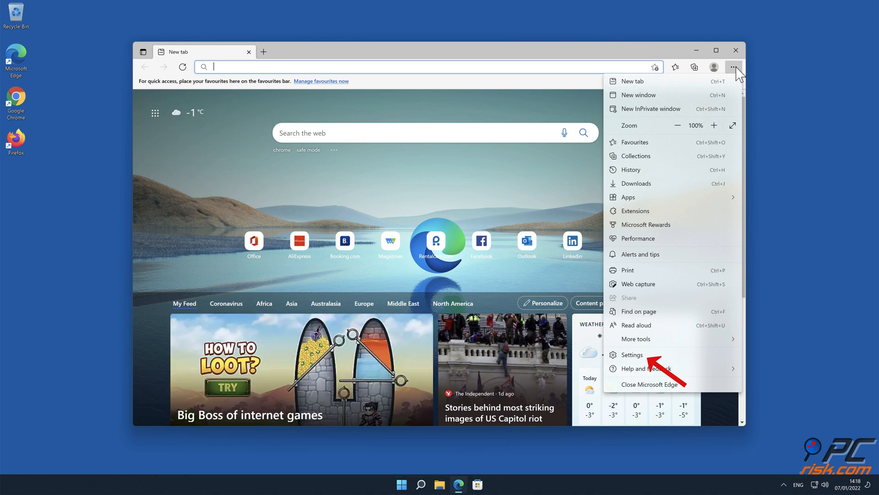
pyautogui.click(632, 354)
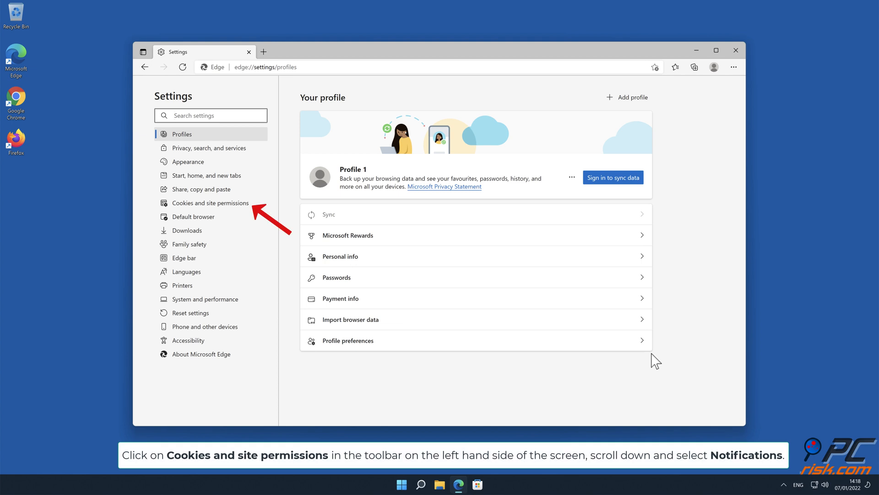
pyautogui.click(211, 203)
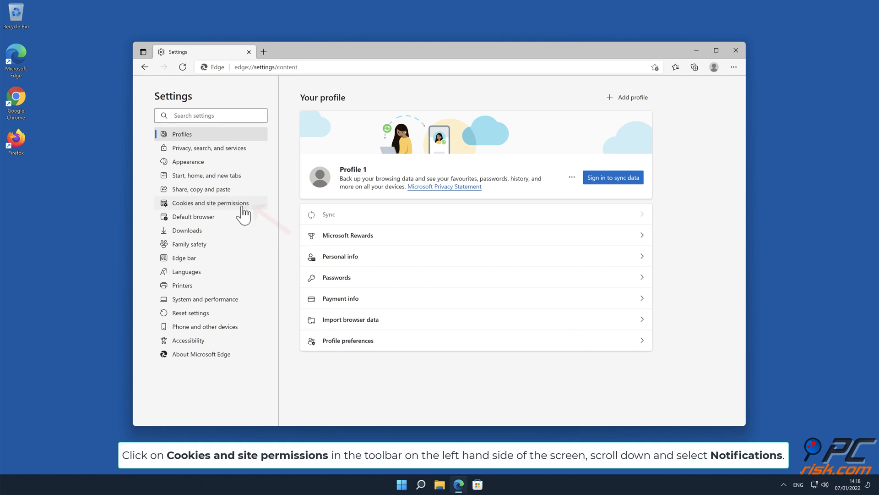
pyautogui.click(211, 202)
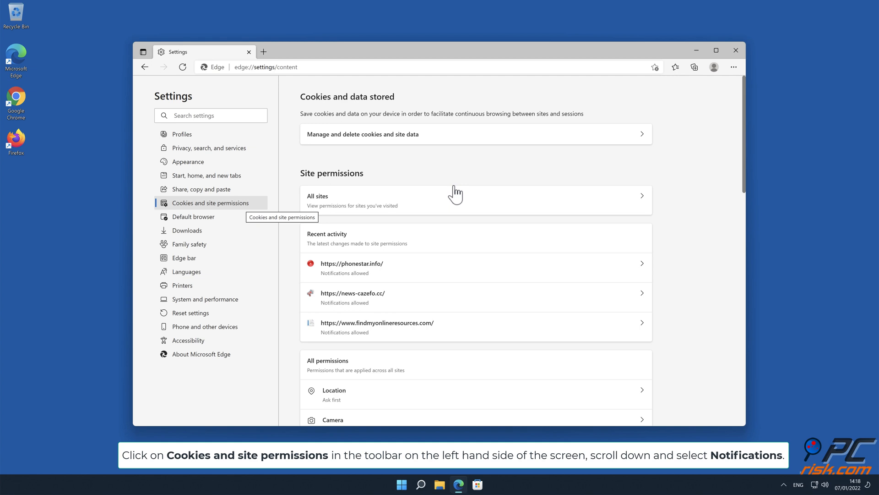
pyautogui.scroll(-3)
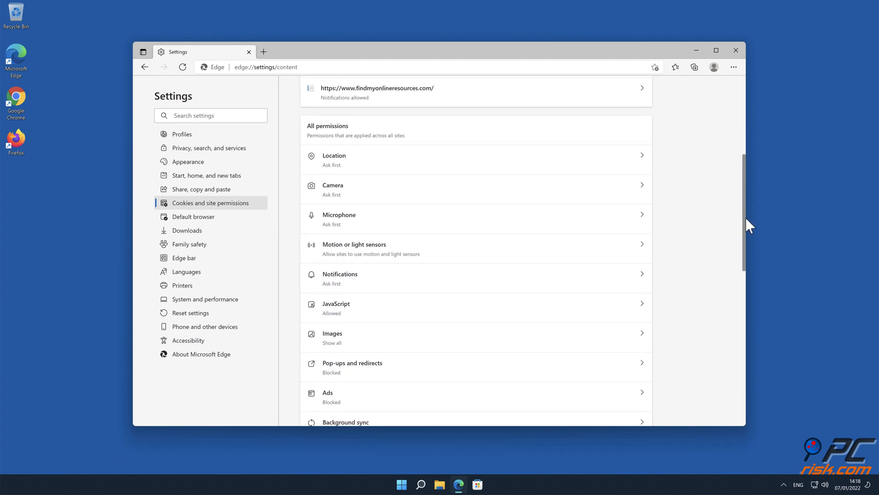
pyautogui.scroll(-3)
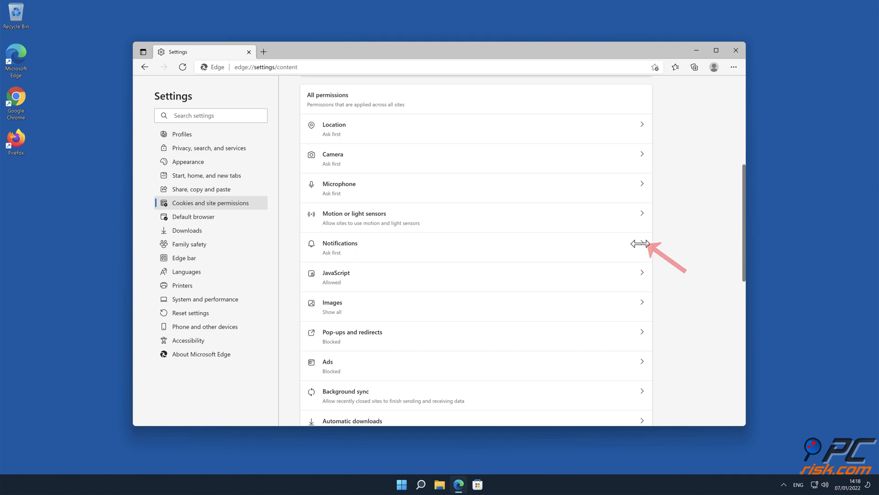
pyautogui.click(340, 247)
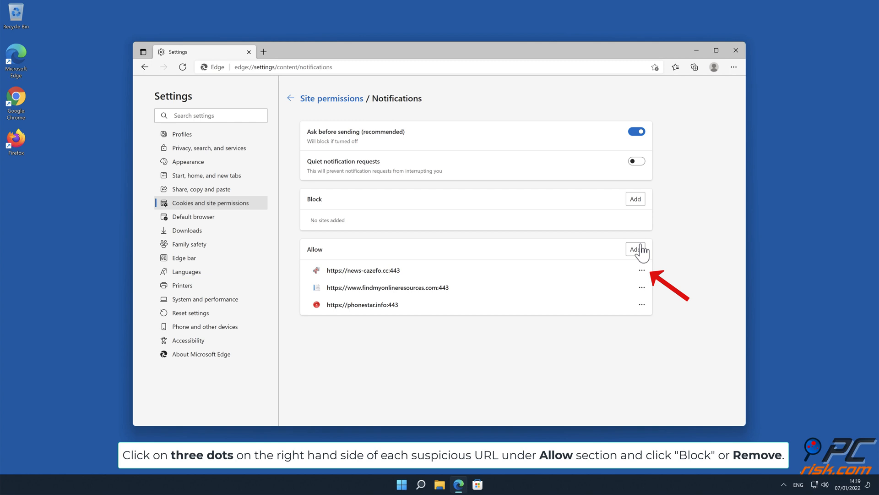
# Step: Use each entry's three-dot menu to remove news-cazefo.cc, findmyonlineresources.com and phonestar.info
pyautogui.click(642, 270)
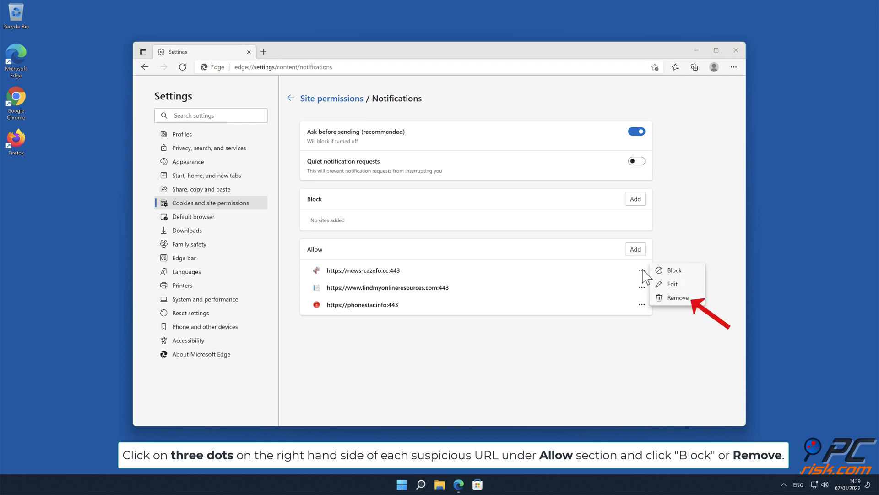
pyautogui.click(678, 298)
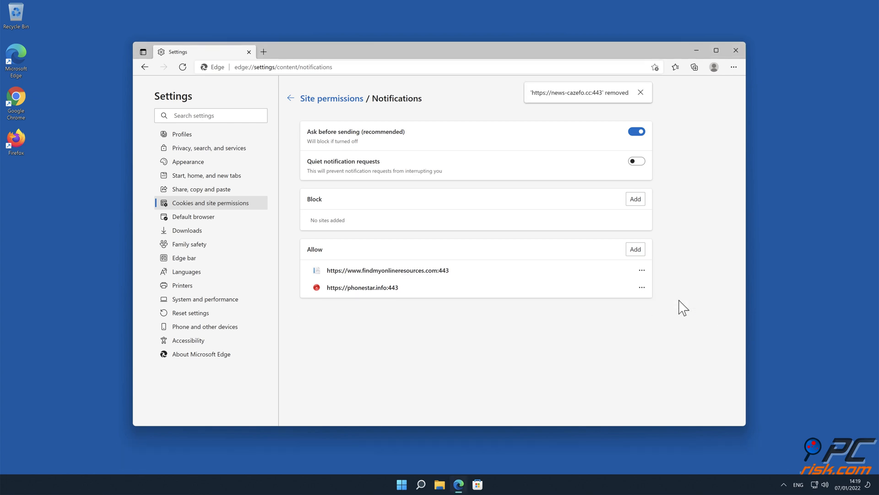
pyautogui.click(642, 270)
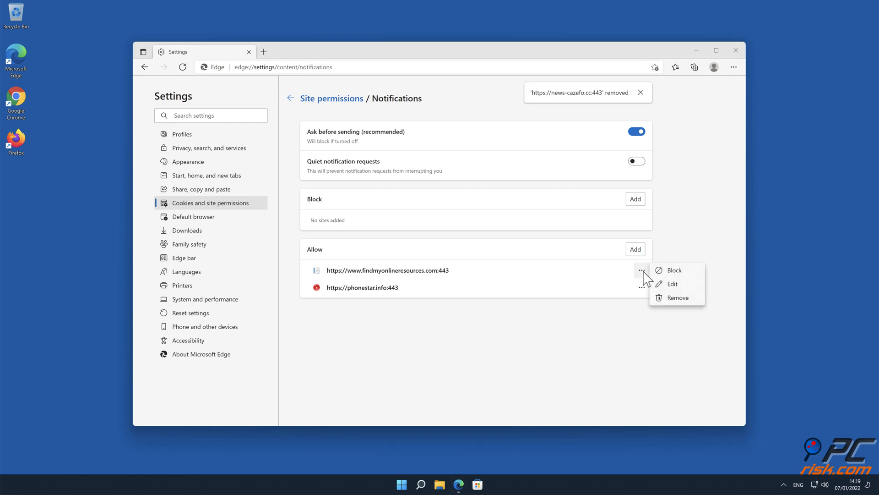
pyautogui.click(678, 298)
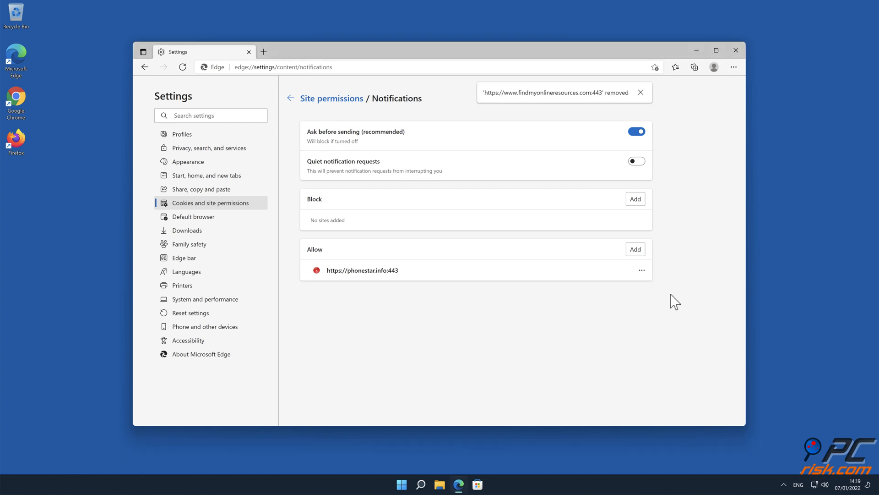
pyautogui.click(641, 269)
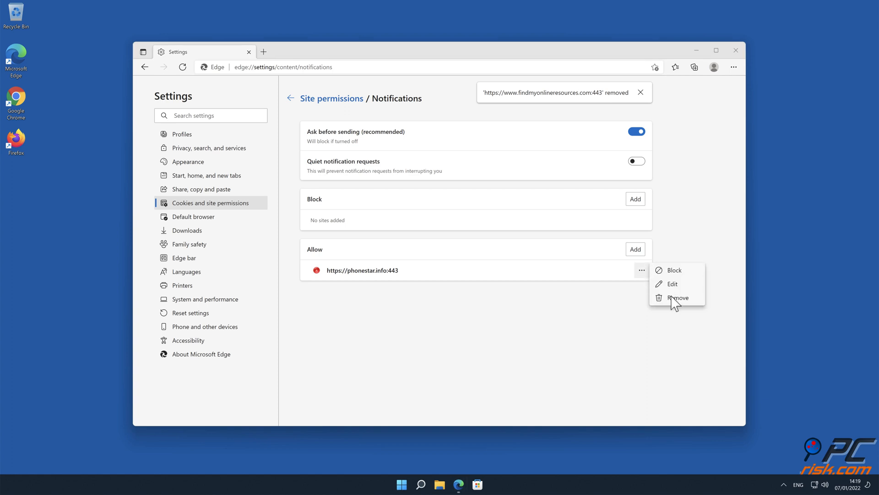
pyautogui.click(677, 297)
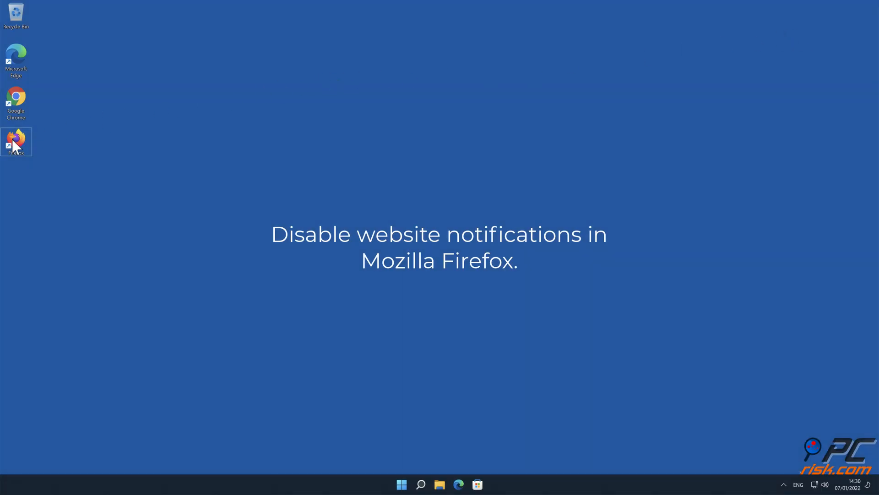
# Step: Launch Firefox, go to Settings > Privacy & Security, and open Notifications permission Settings
pyautogui.doubleClick(16, 142)
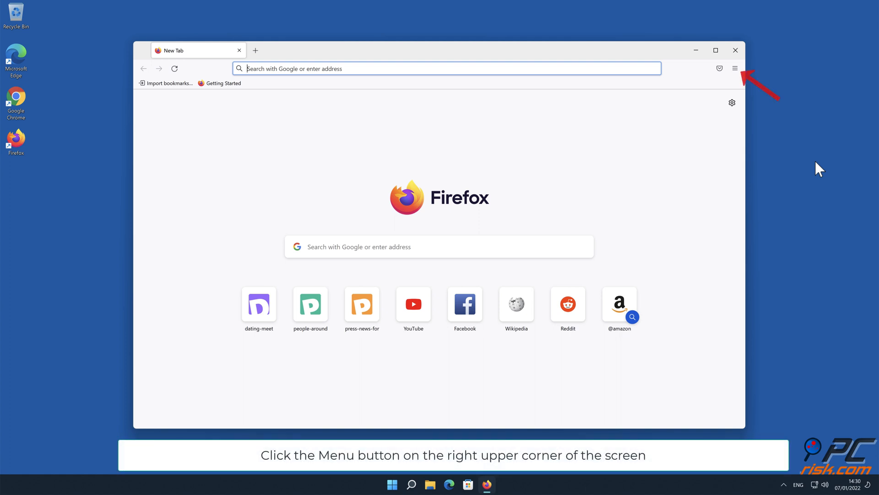
pyautogui.click(735, 68)
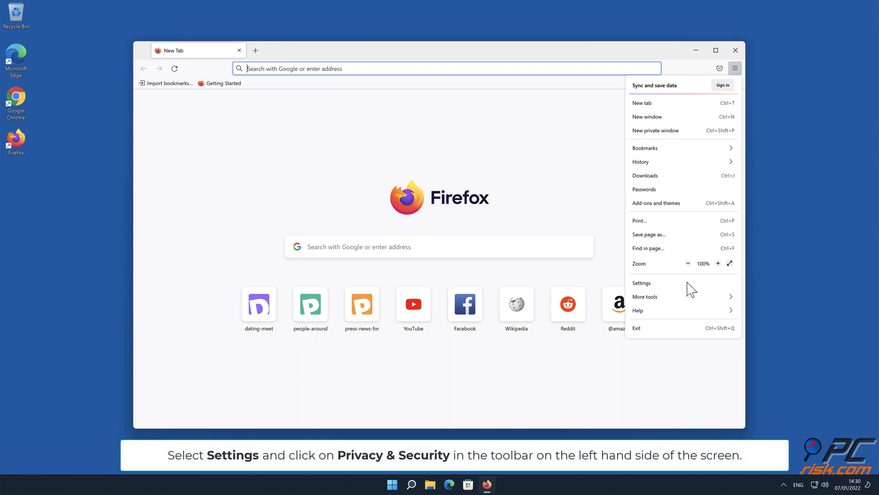
pyautogui.click(642, 283)
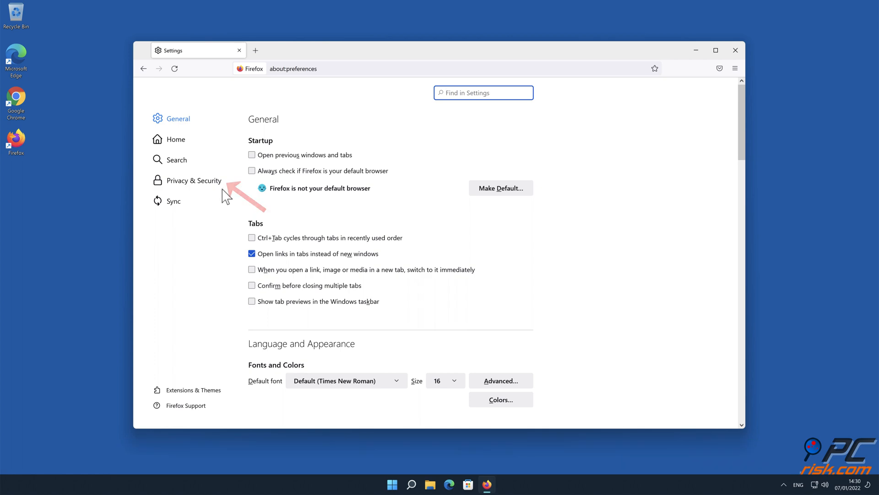
pyautogui.click(195, 180)
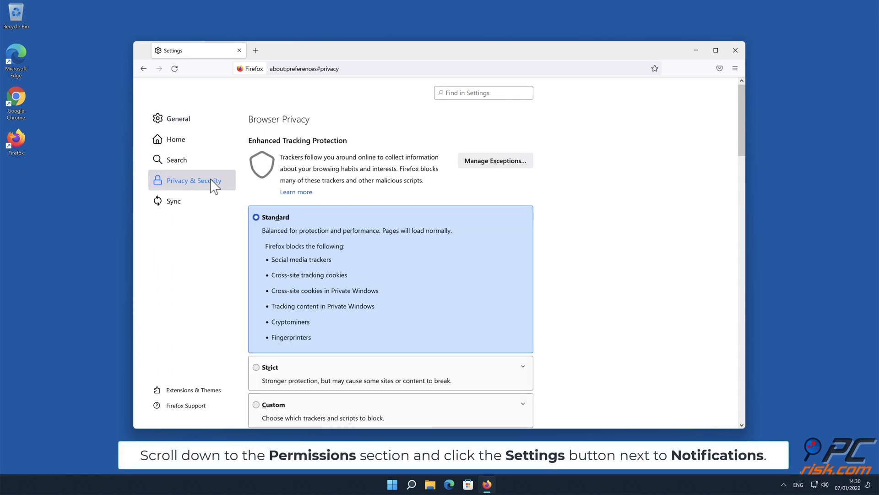
pyautogui.scroll(-3)
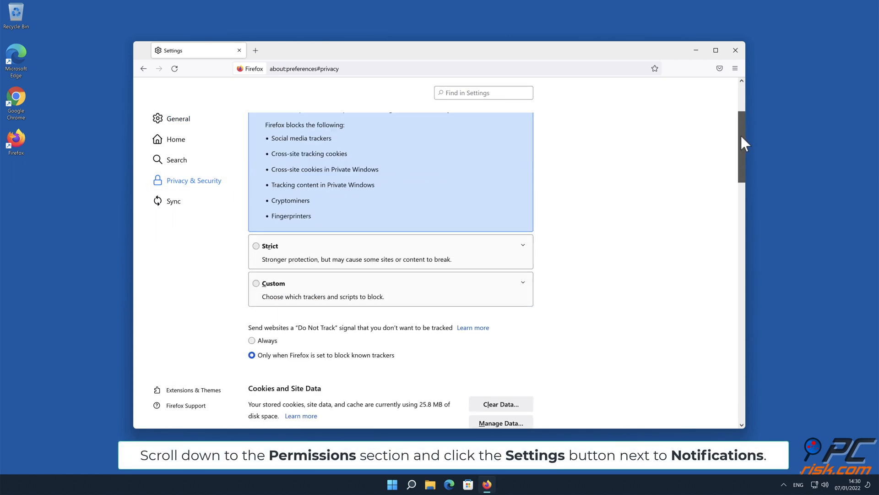
pyautogui.scroll(-3)
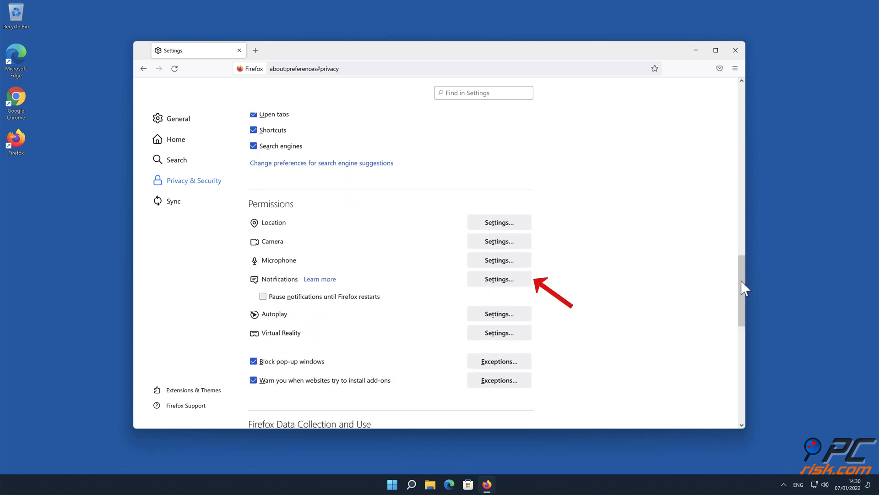
pyautogui.click(497, 279)
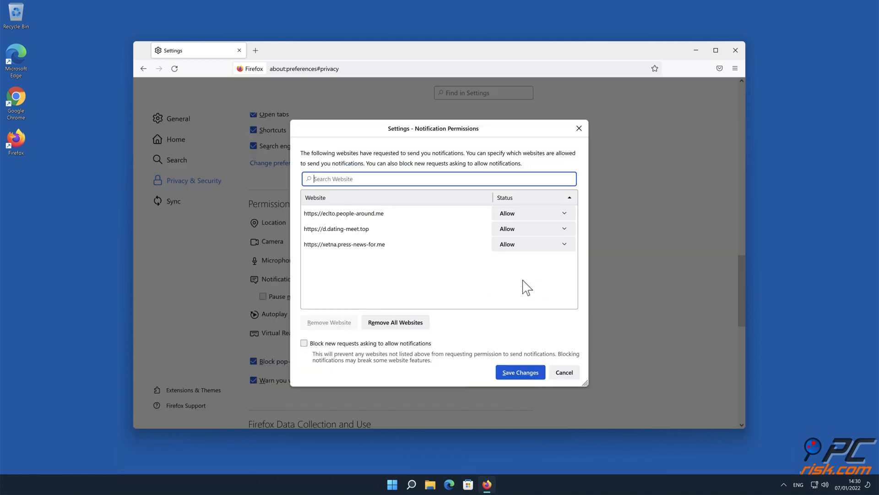